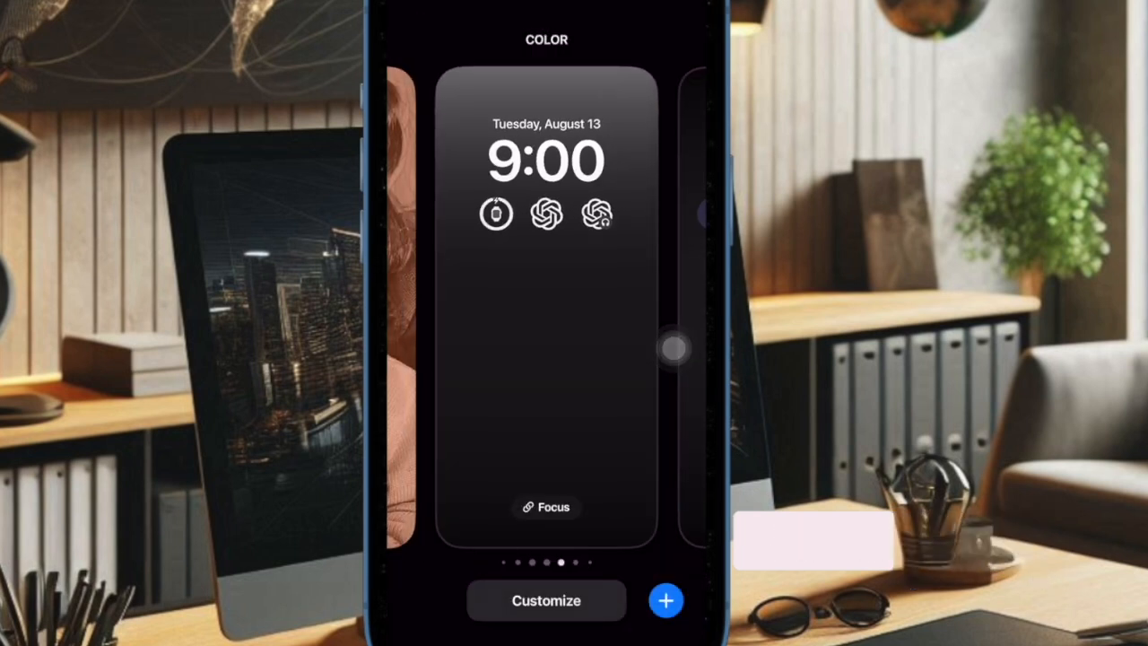
- Briefly enter and leave the lock screen customization editor
{"action": "left_click", "coordinate": [545, 599]}
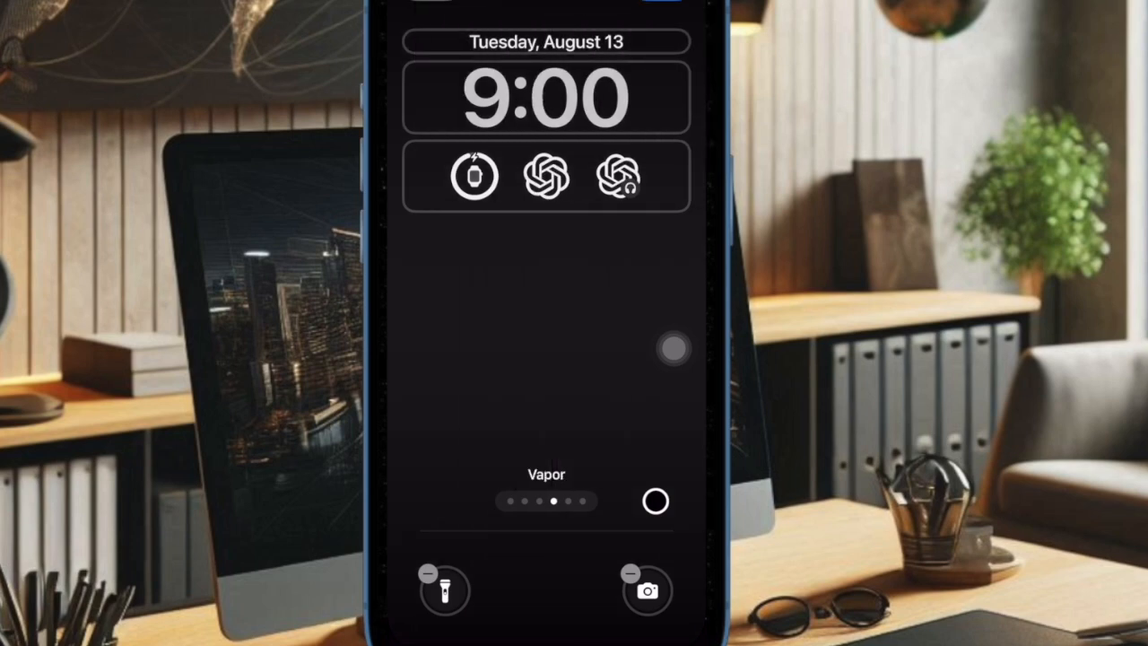
{"action": "scroll", "scroll_direction": "left", "scroll_amount": 3}
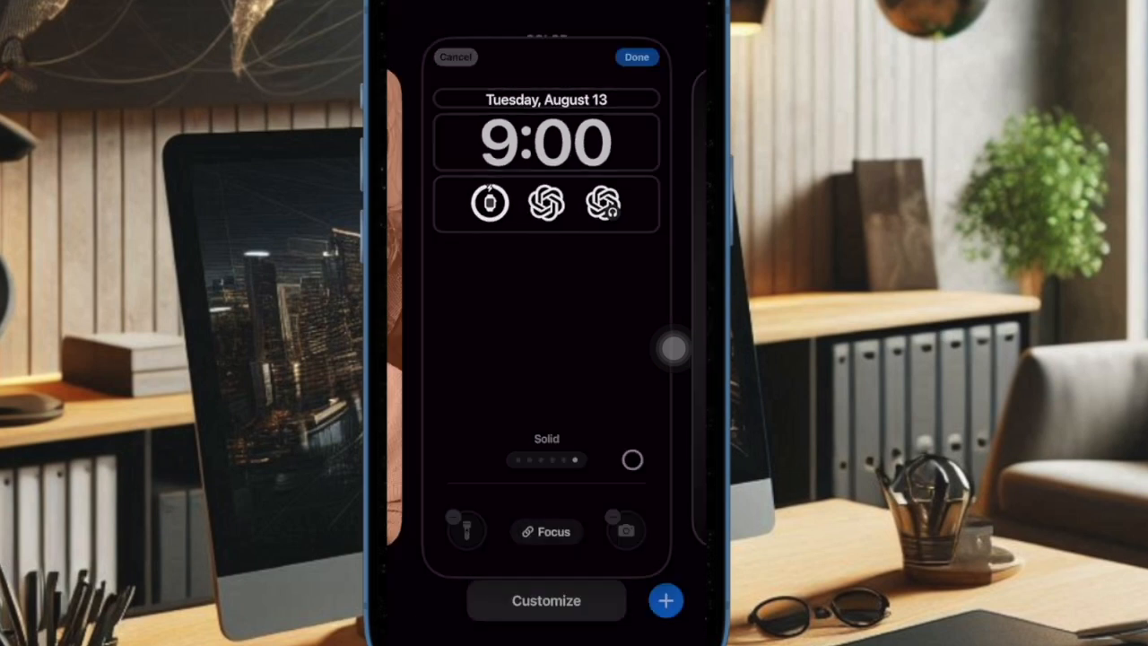
{"action": "left_click", "coordinate": [635, 56]}
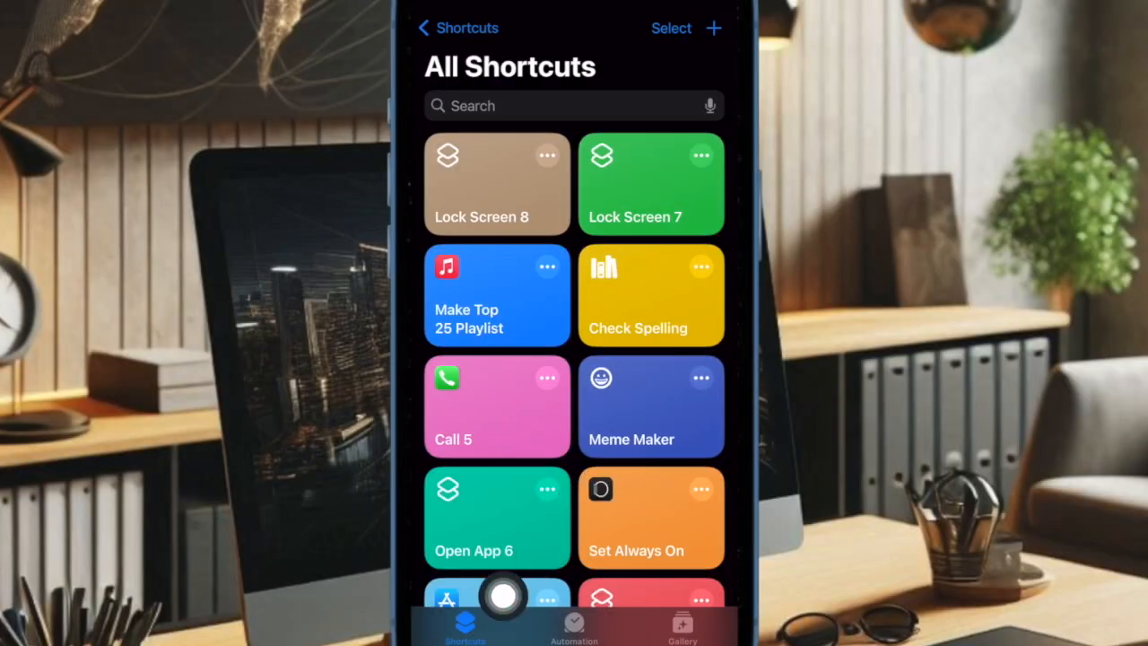
- Add the Lock Screen action to the new shortcut
{"action": "scroll", "scroll_direction": "down", "scroll_amount": 3}
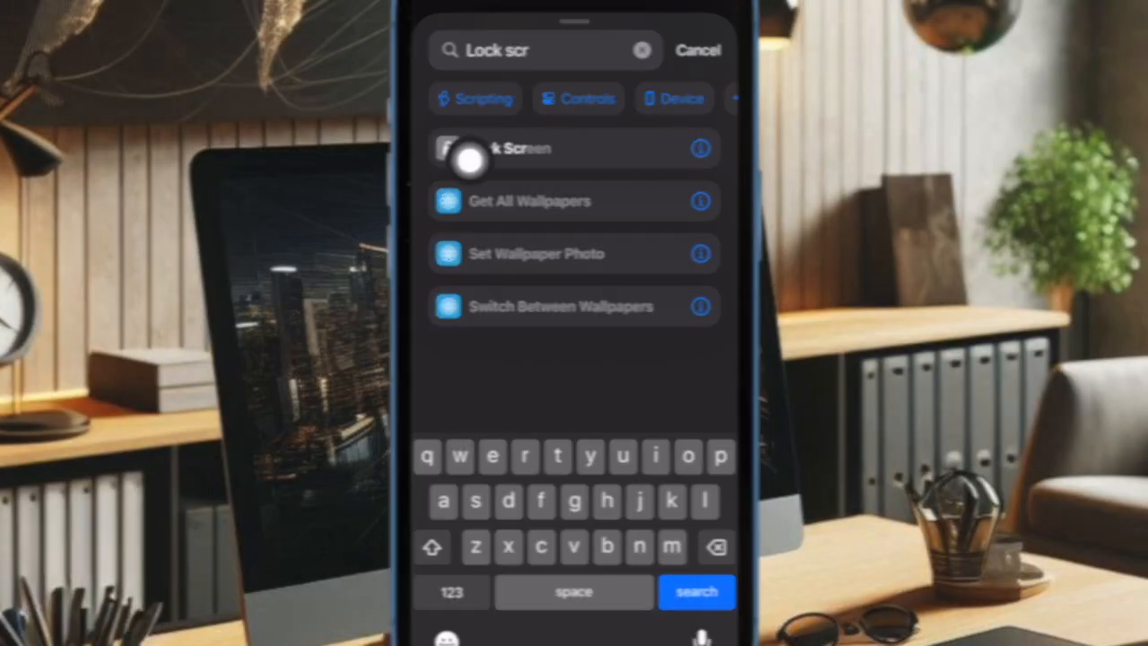
{"action": "left_click", "coordinate": [502, 149]}
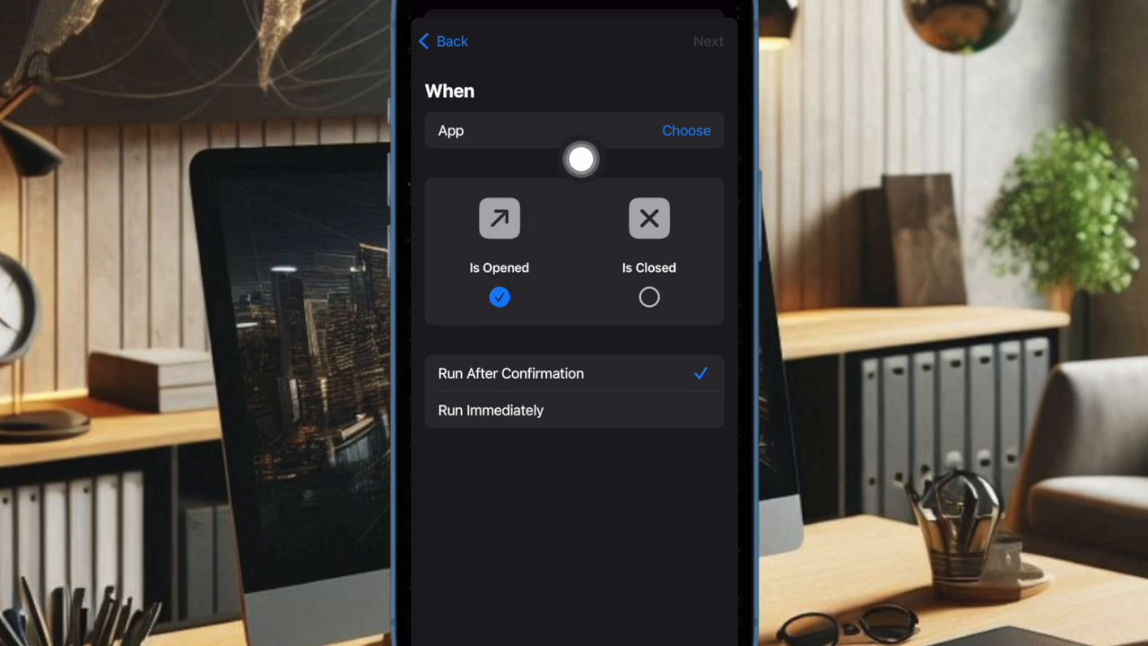
{"action": "mouse_move", "coordinate": [563, 351]}
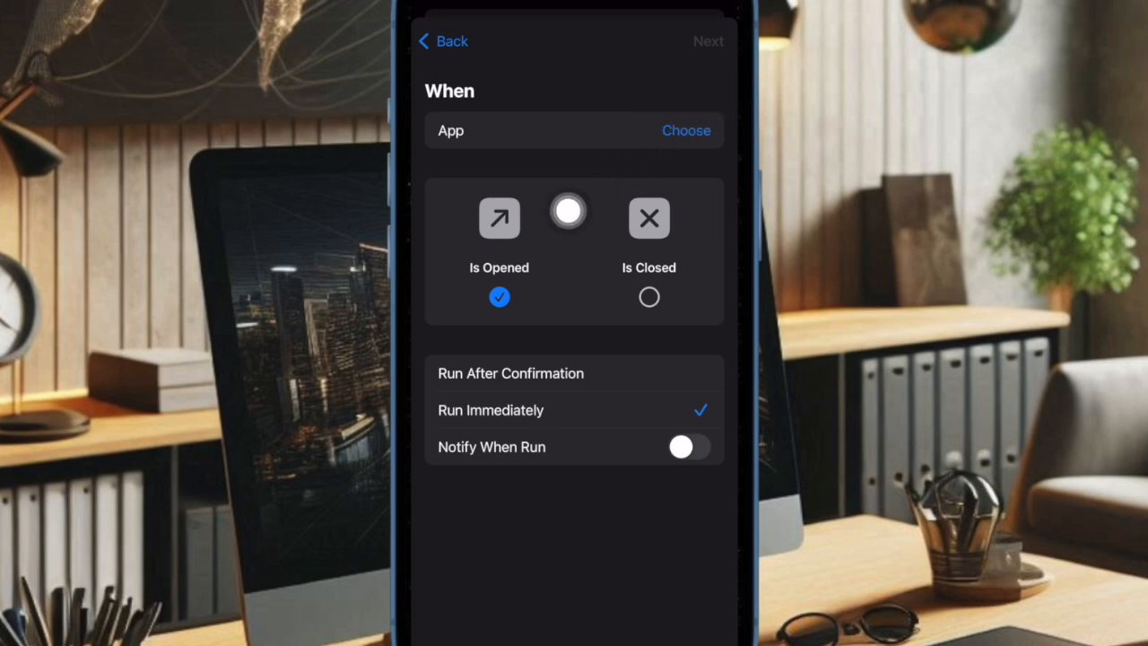
- Choose which app triggers the app-opened automation, showing the app list
{"action": "left_click", "coordinate": [685, 129]}
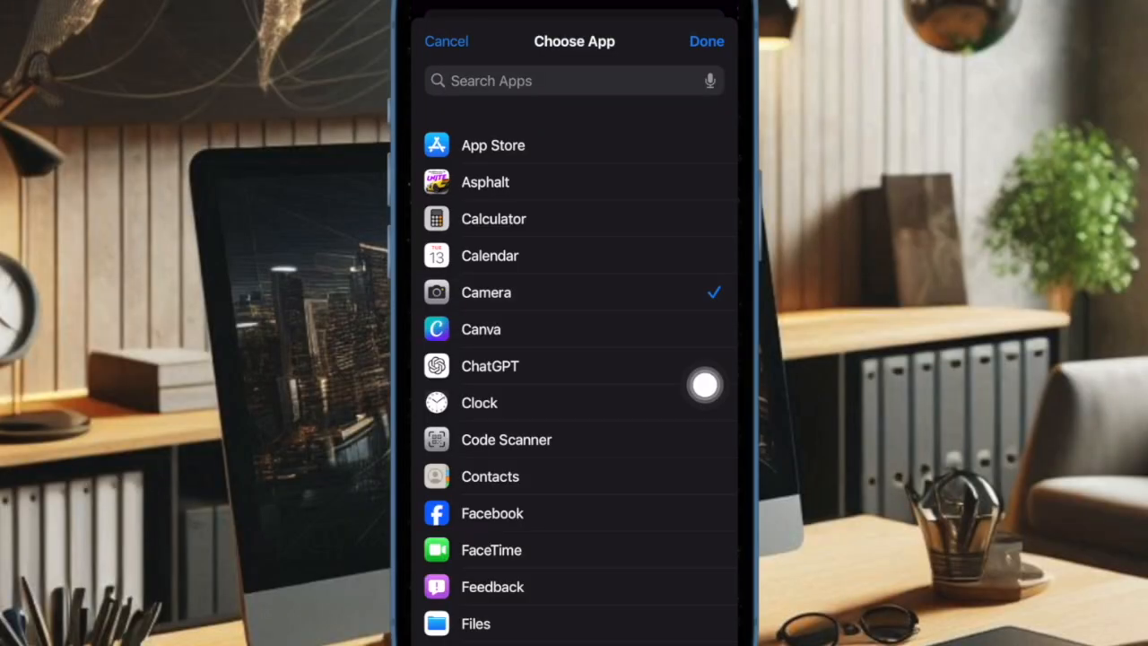
{"action": "mouse_move", "coordinate": [588, 308]}
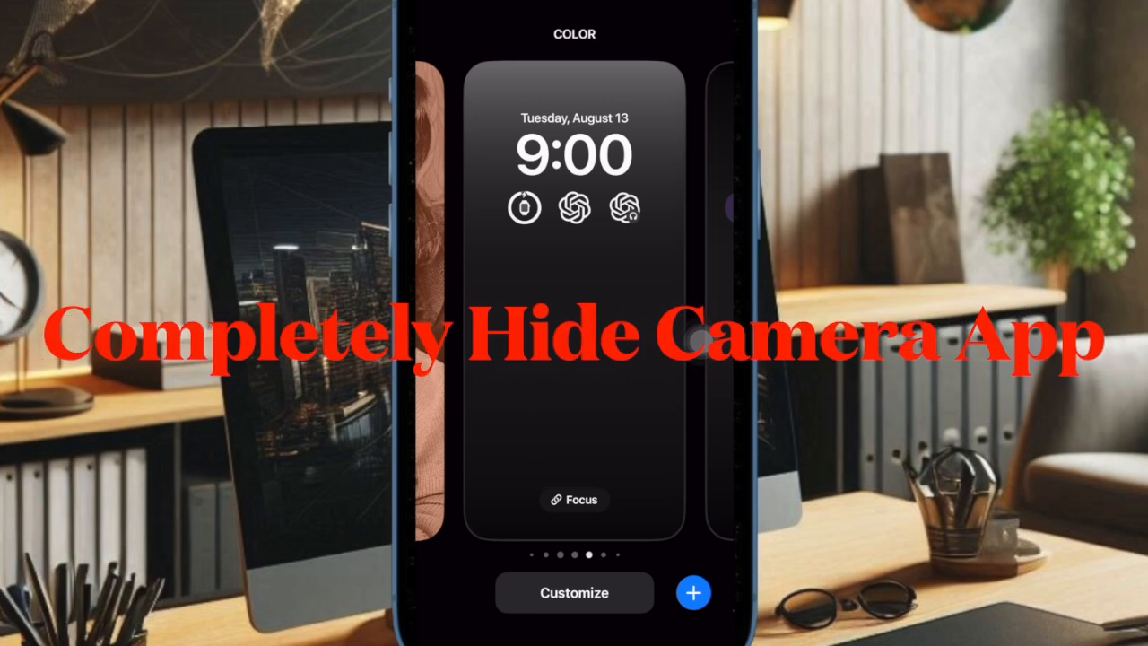
{"action": "left_click", "coordinate": [574, 592]}
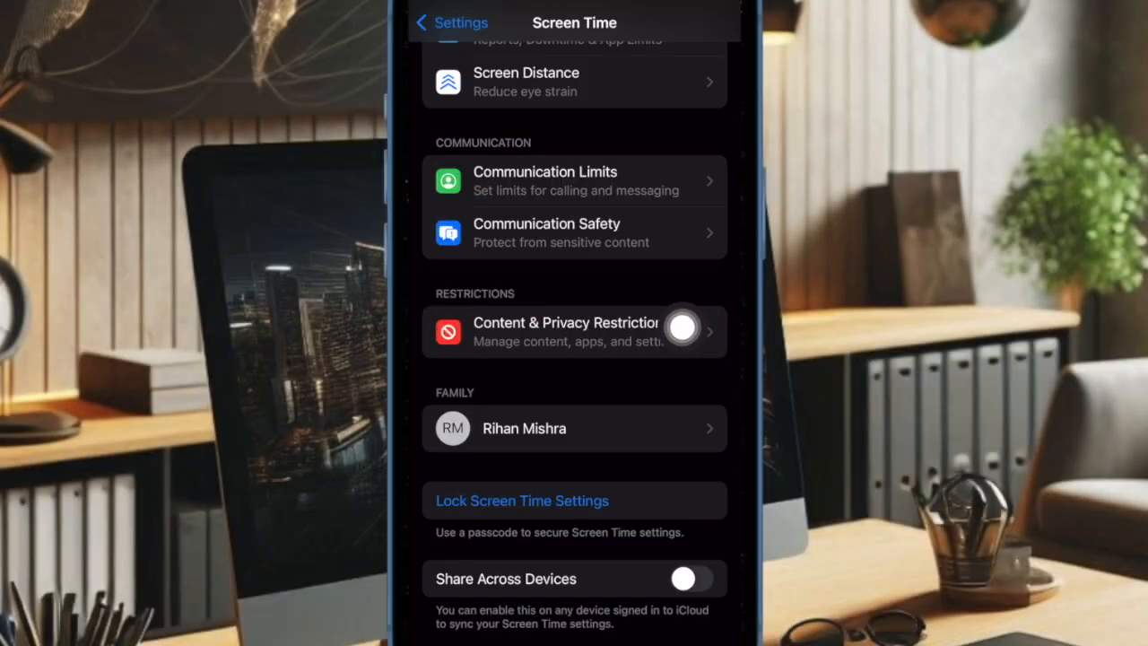
- Turn on Content & Privacy Restrictions in Screen Time
{"action": "left_click", "coordinate": [565, 331]}
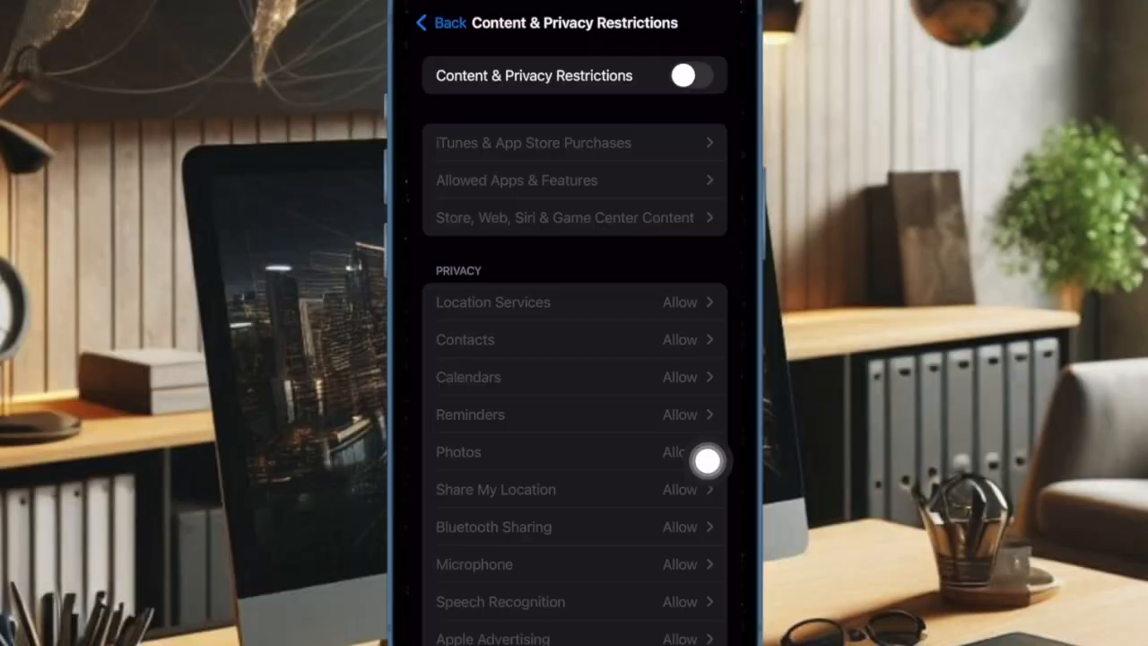
{"action": "left_click", "coordinate": [691, 75]}
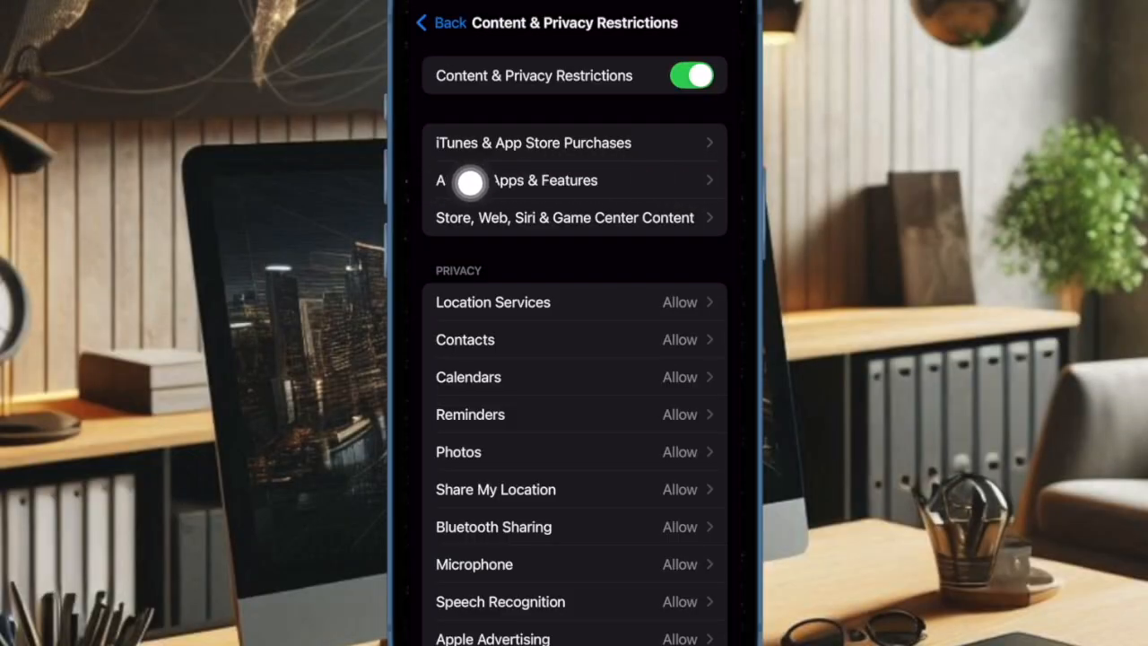
- Disallow the Camera app under Allowed Apps & Features
{"action": "left_click", "coordinate": [545, 179]}
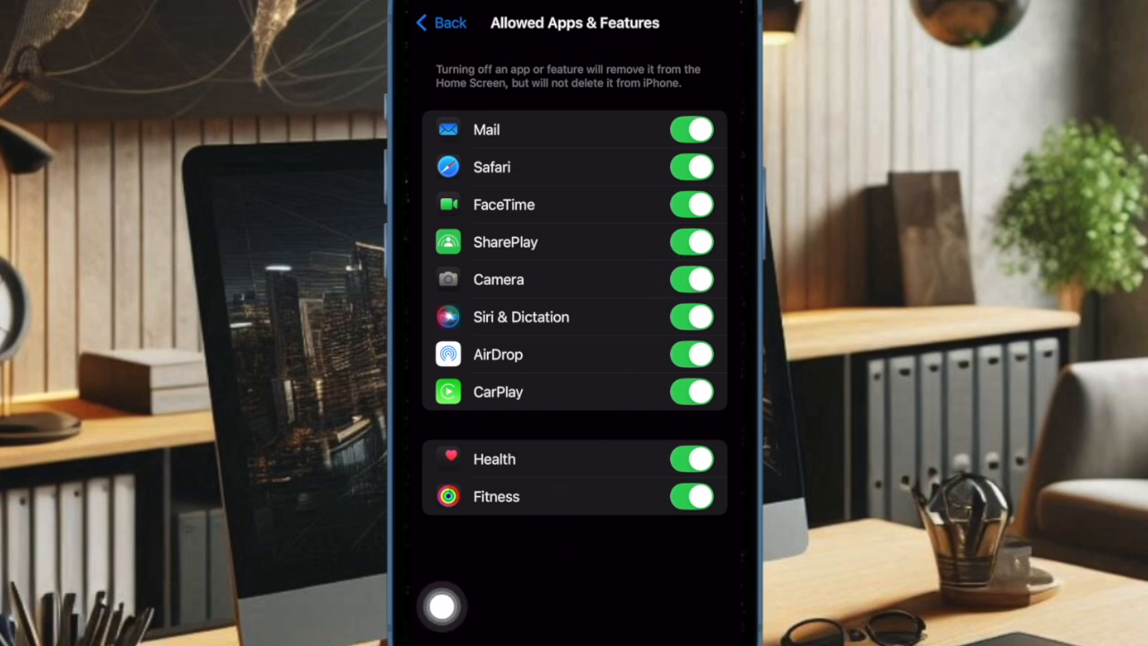
{"action": "left_click", "coordinate": [690, 280]}
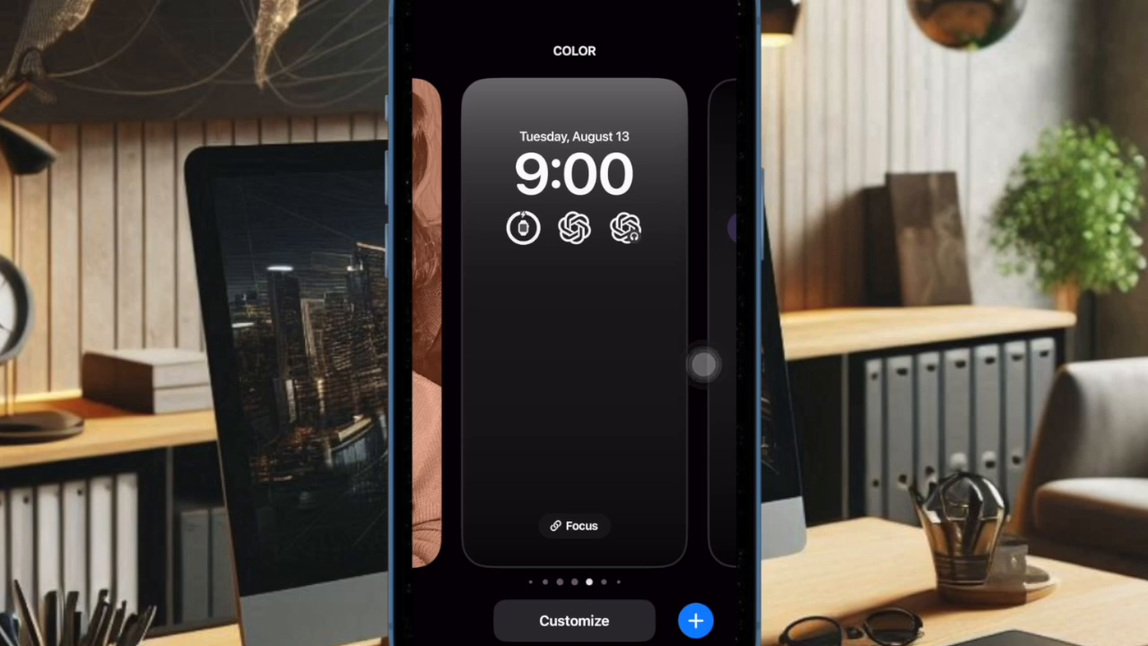
{"action": "left_click", "coordinate": [574, 621]}
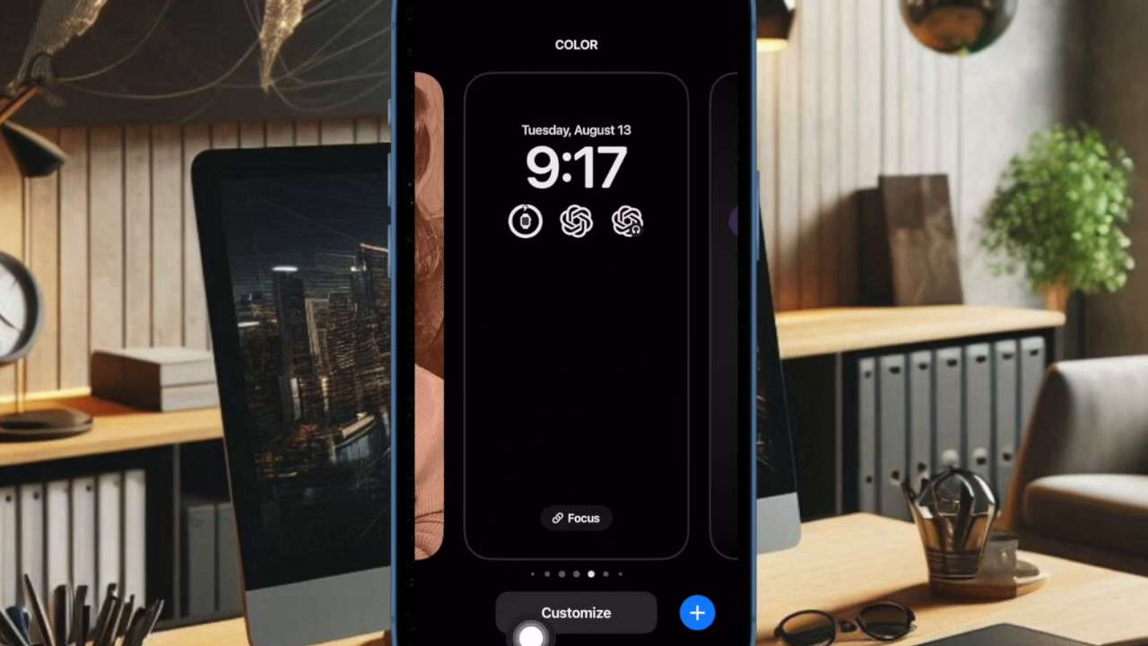
- Customize the lock screen and swipe its colour style from Vapor to Deep
{"action": "left_click", "coordinate": [576, 614]}
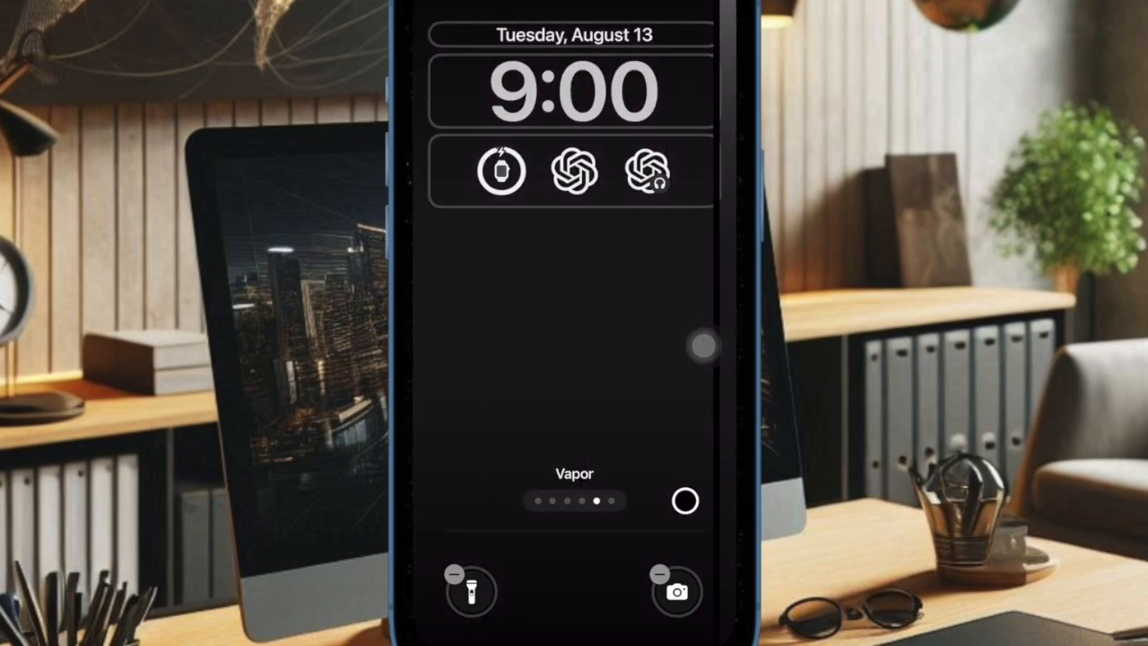
{"action": "scroll", "scroll_direction": "left", "scroll_amount": 3}
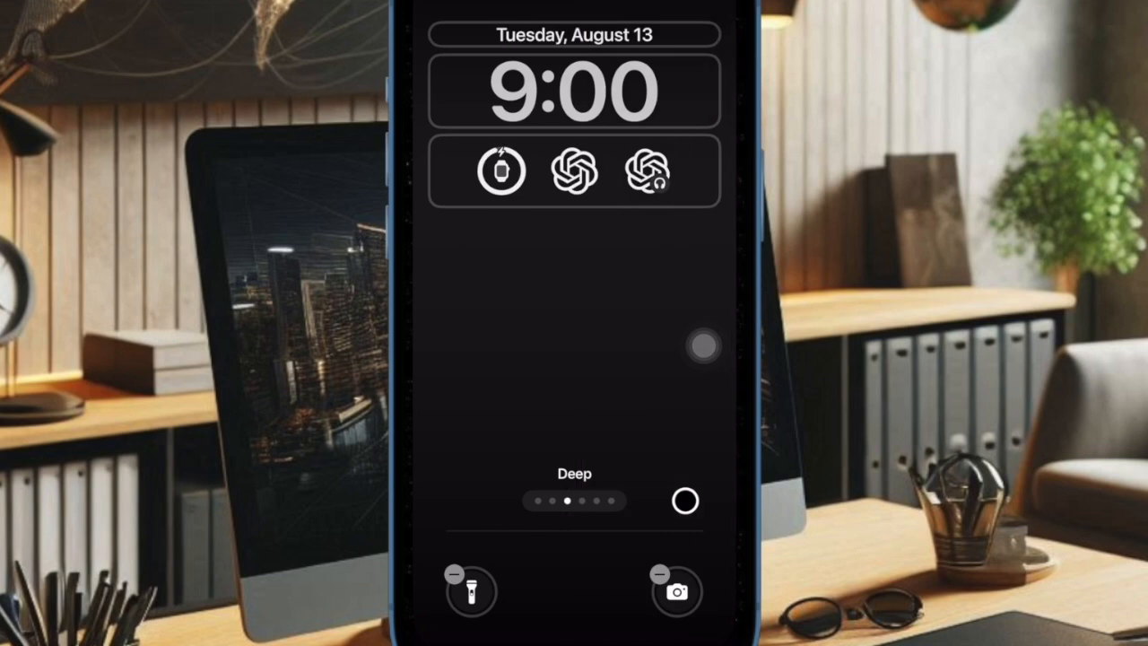